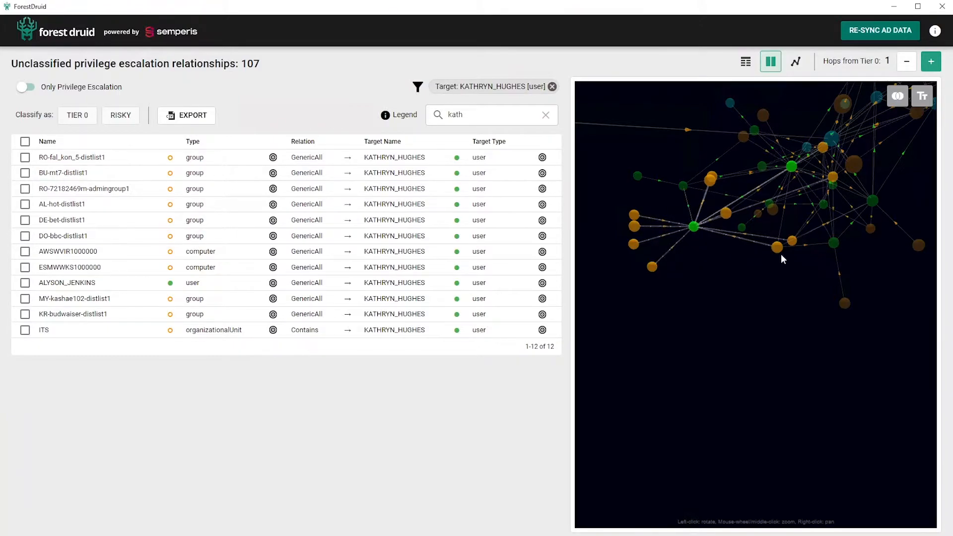
mouse_move(780, 255)
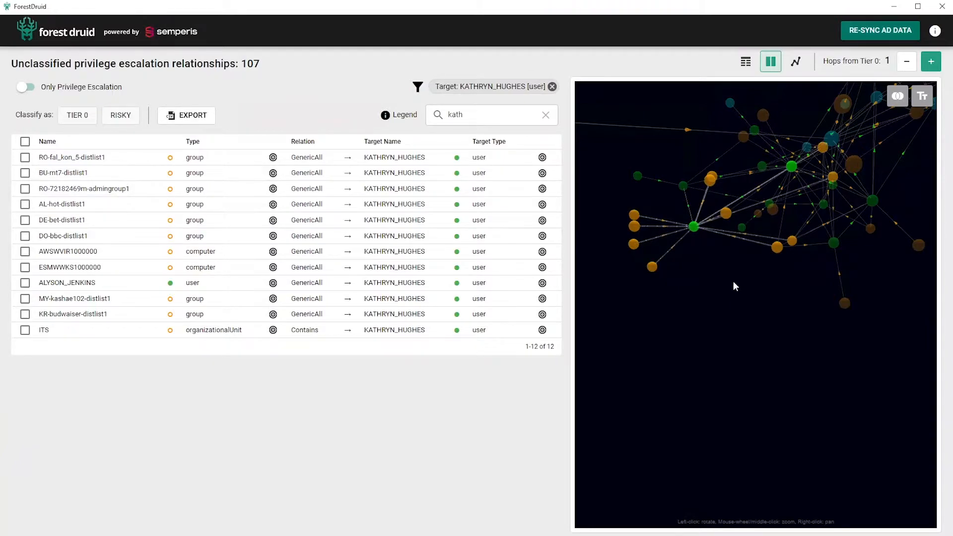
mouse_move(720, 286)
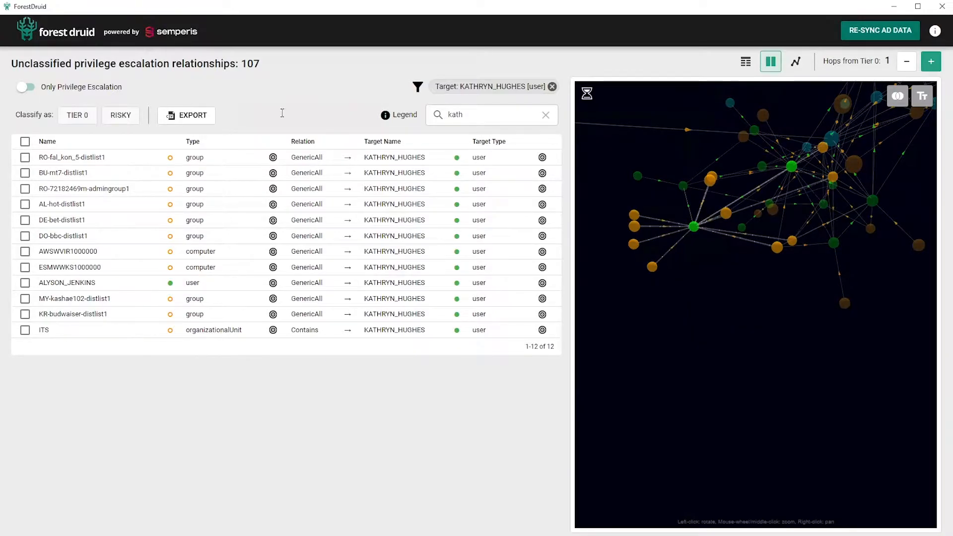
left_click(551, 87)
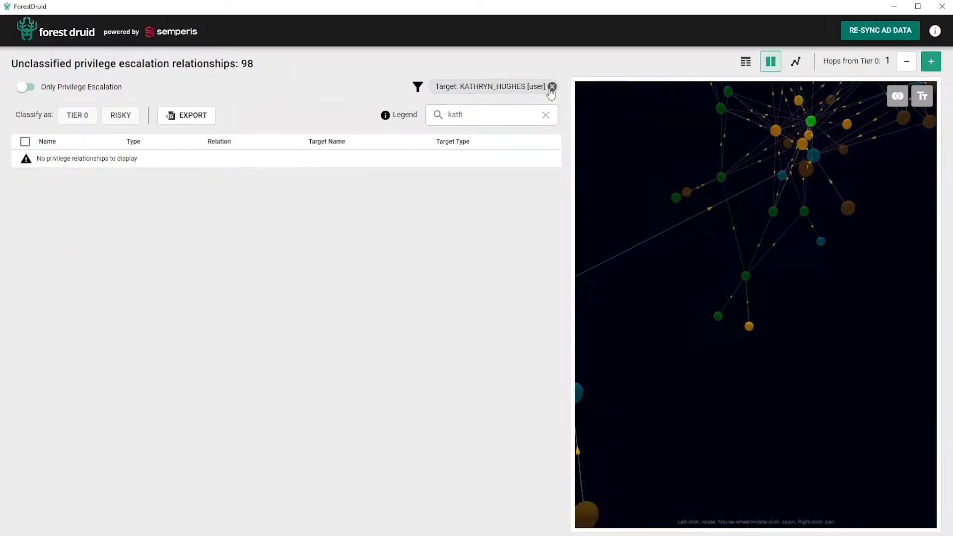
left_click(551, 86)
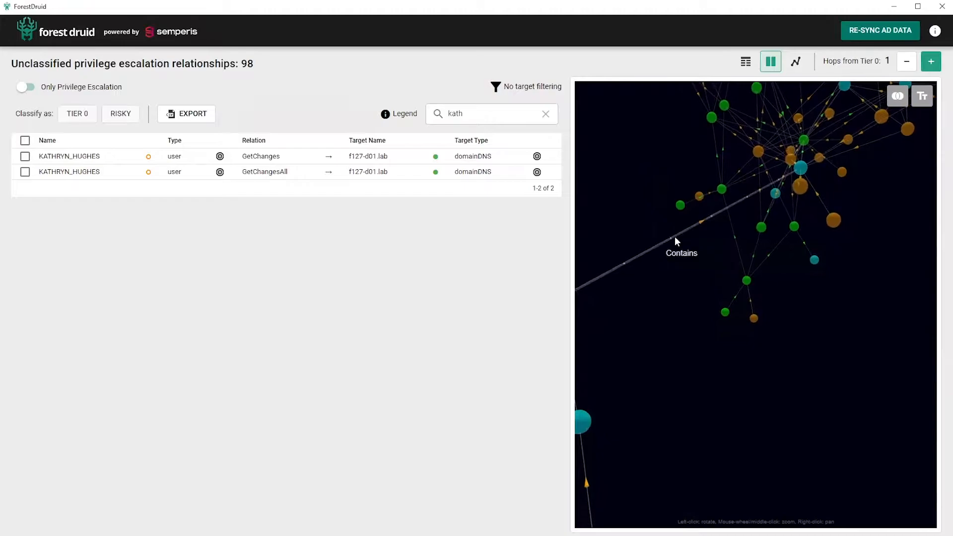
left_click(545, 114)
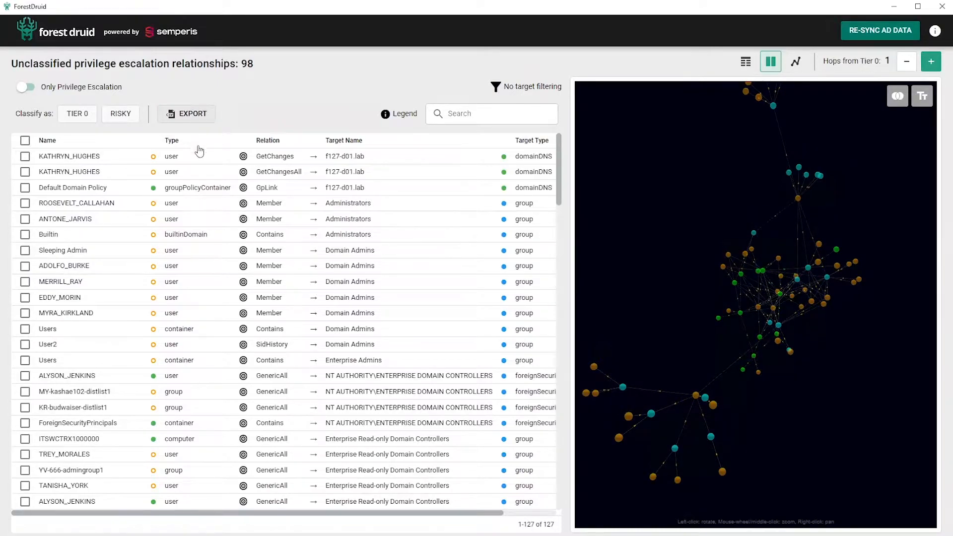
mouse_move(187, 313)
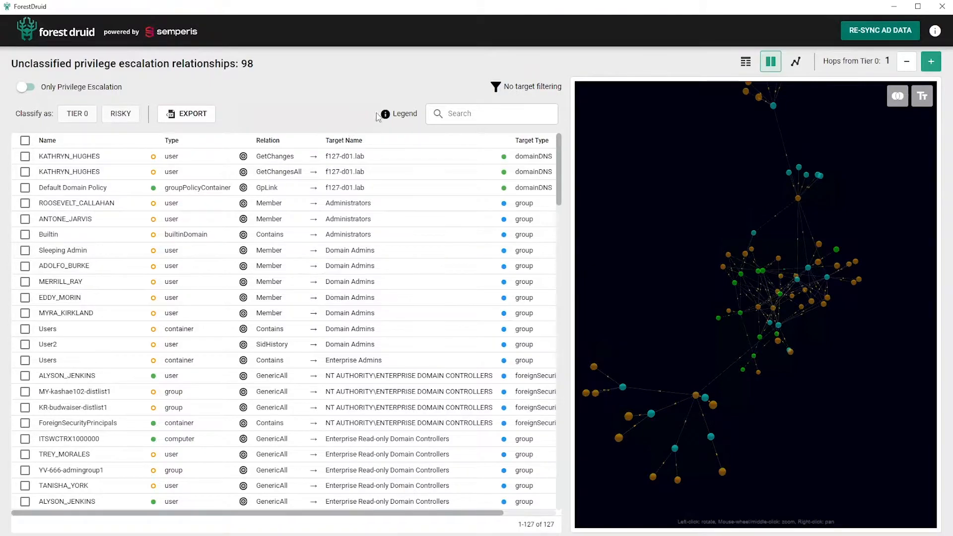
Display the colour legend explaining Default Tier 0, Tier 0 and Risky markings.
left_click(384, 113)
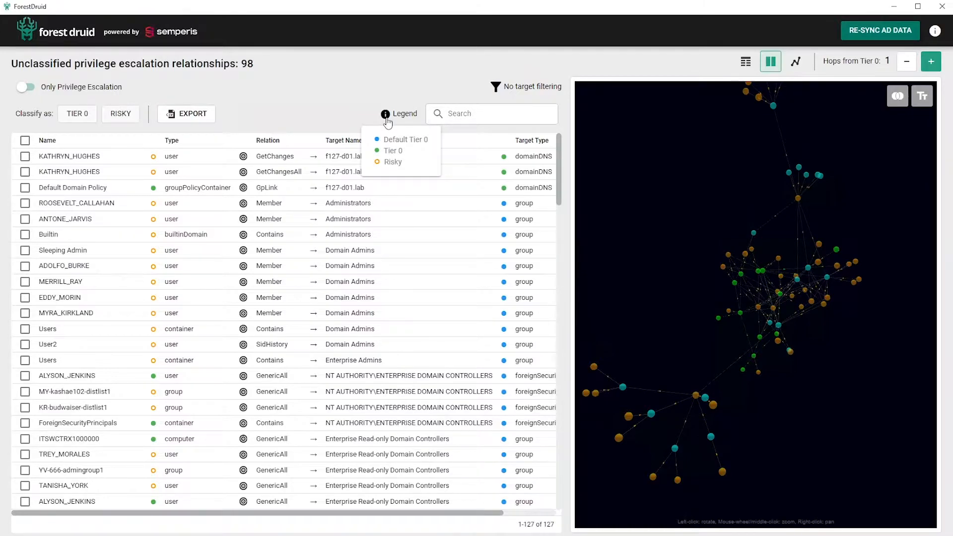
mouse_move(343, 109)
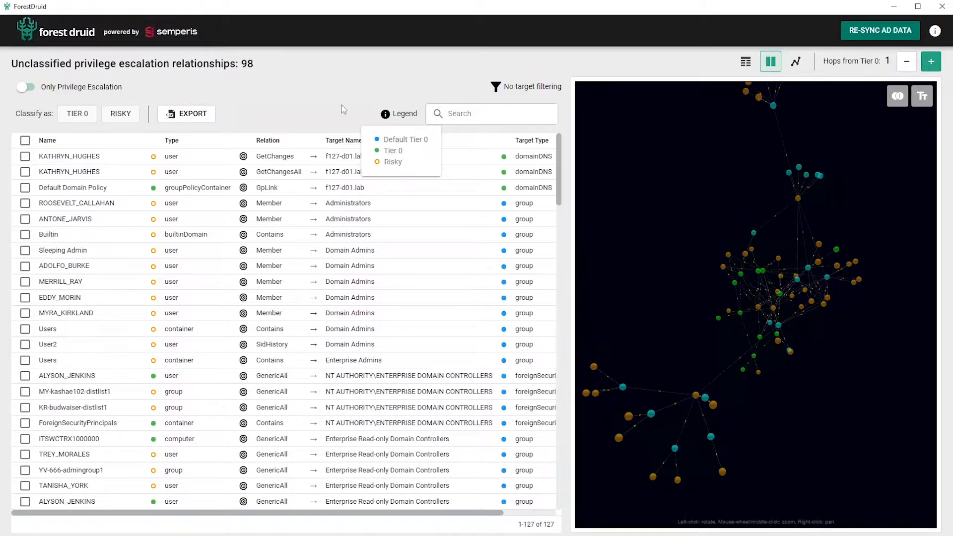